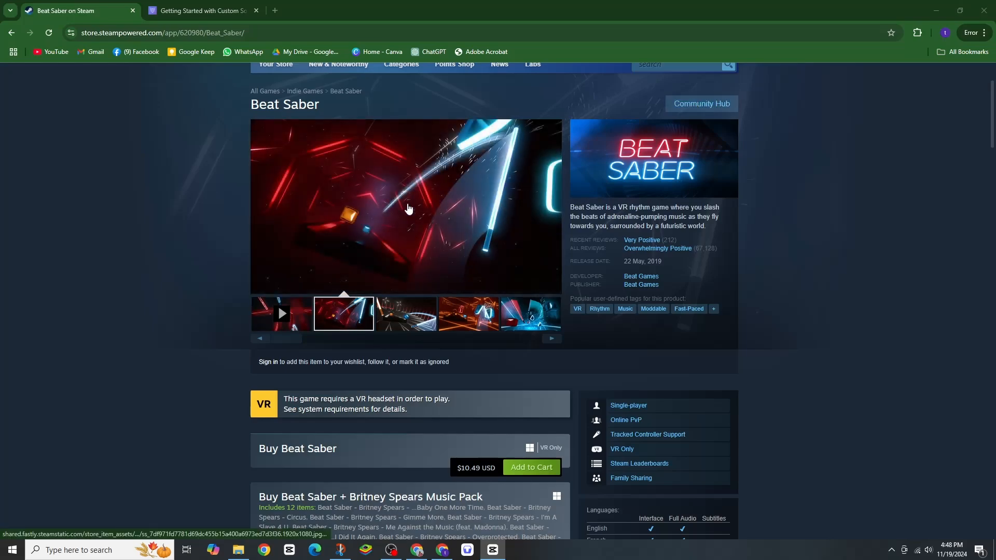
Step: Select the first media thumbnail and start the Beat Saber trailer playing
left_click(281, 313)
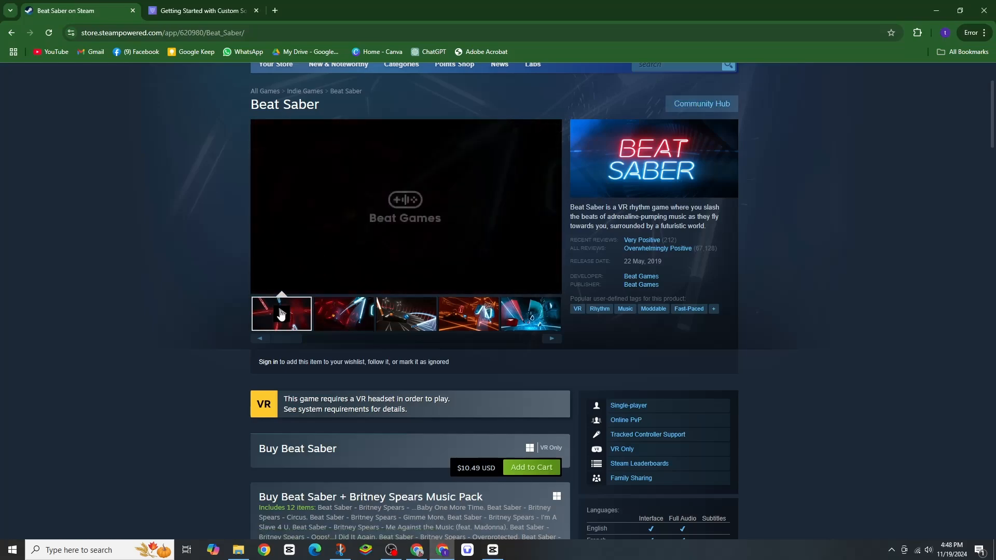
left_click(280, 313)
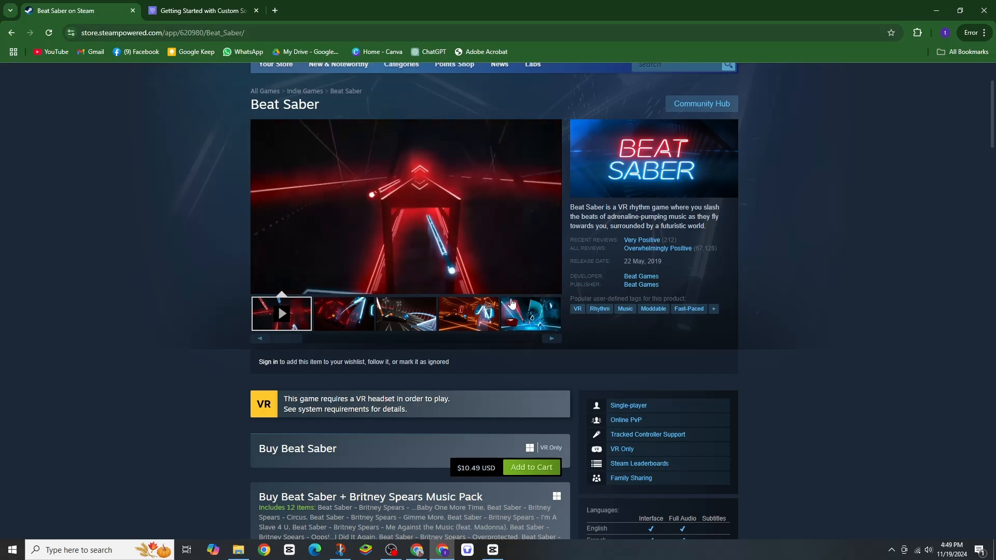
Step: Switch to the guide tab and scroll to the Curated Maps, Map Reviews and Follow the Mapper tips
left_click(205, 10)
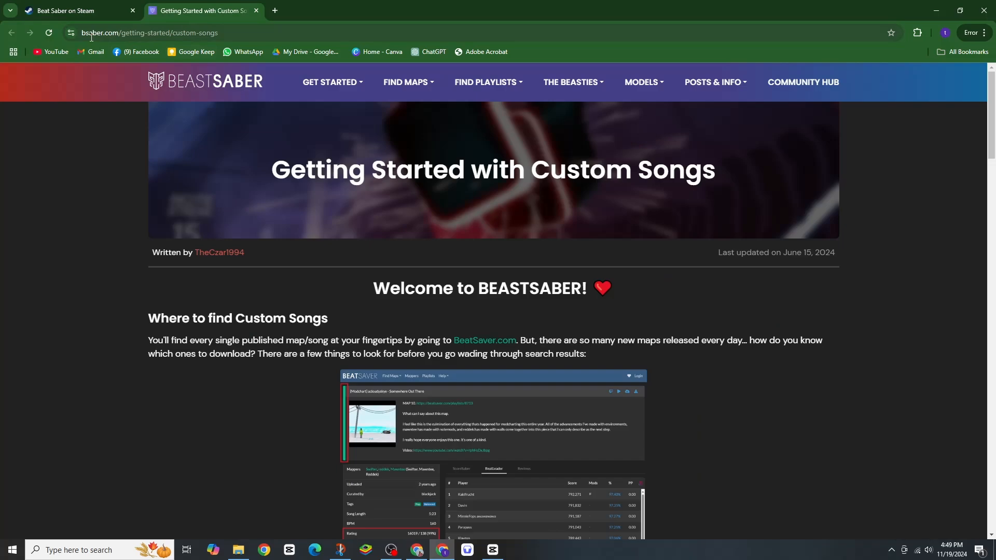
mouse_move(732, 241)
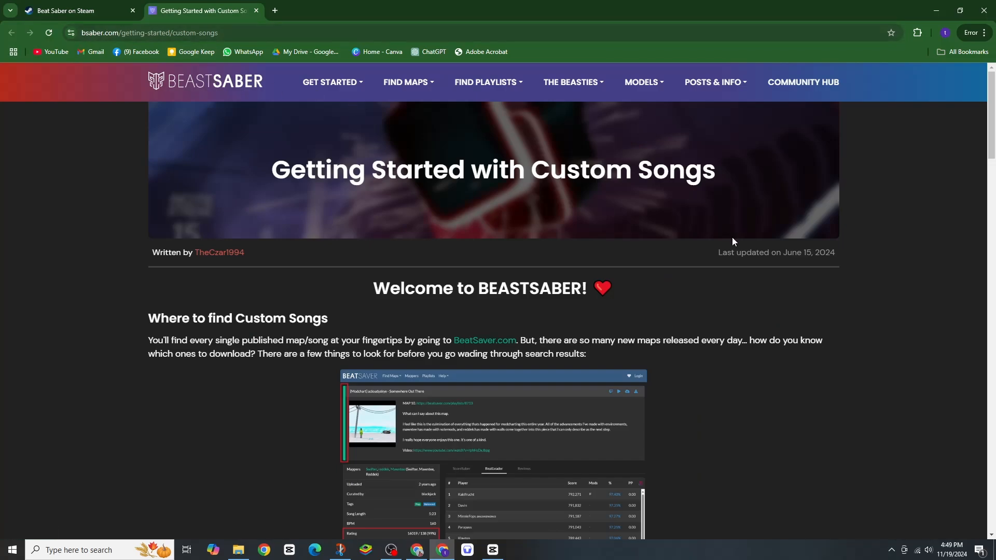
mouse_move(739, 243)
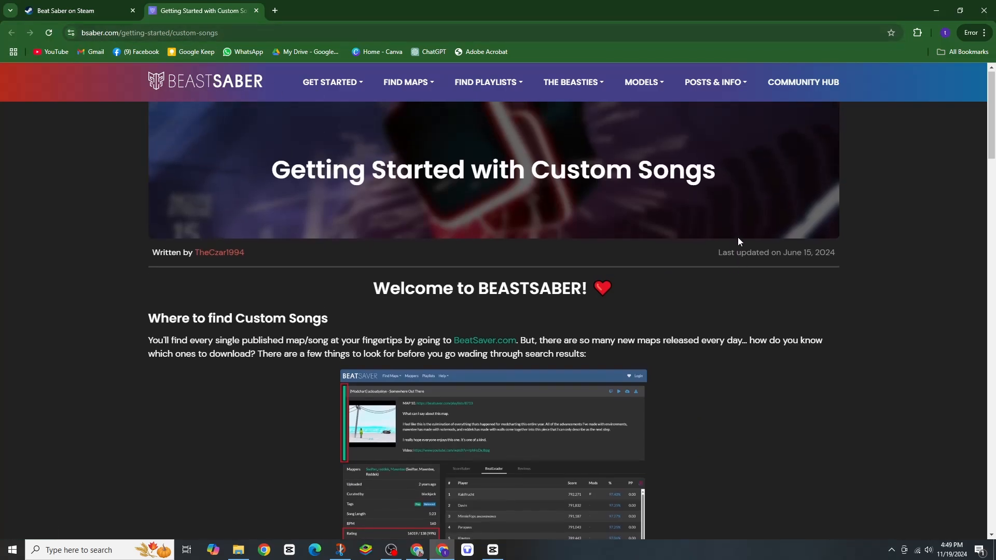
scroll("down", 3)
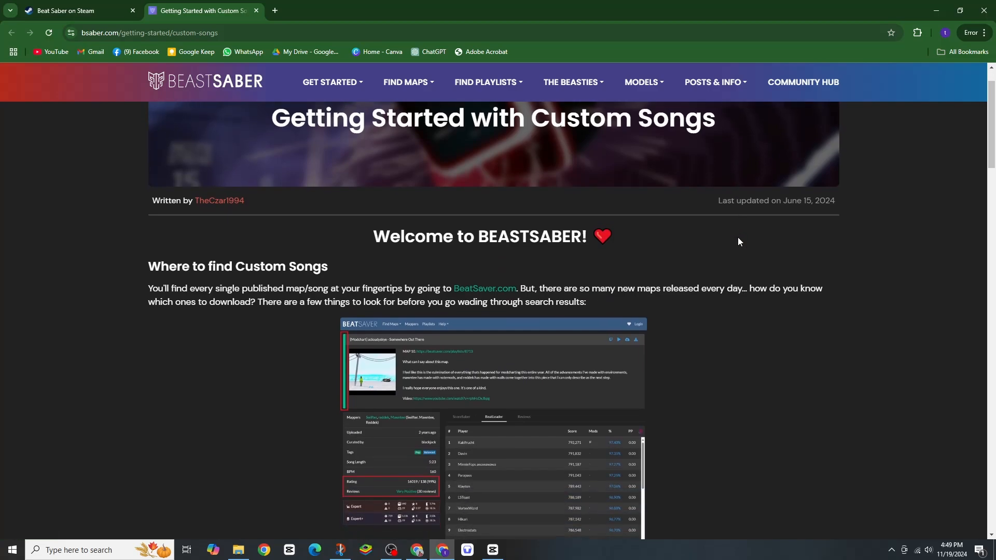
scroll("down", 3)
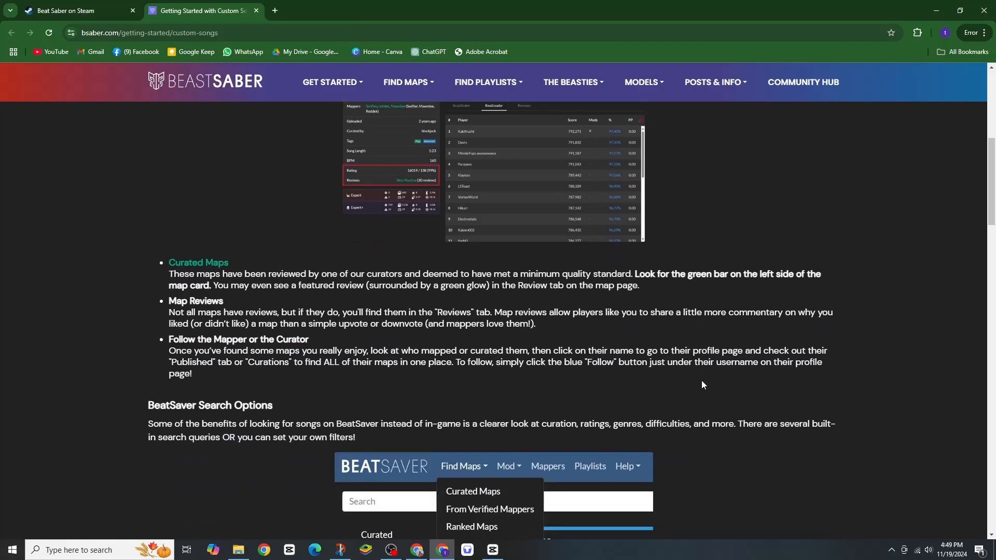
scroll("down", 3)
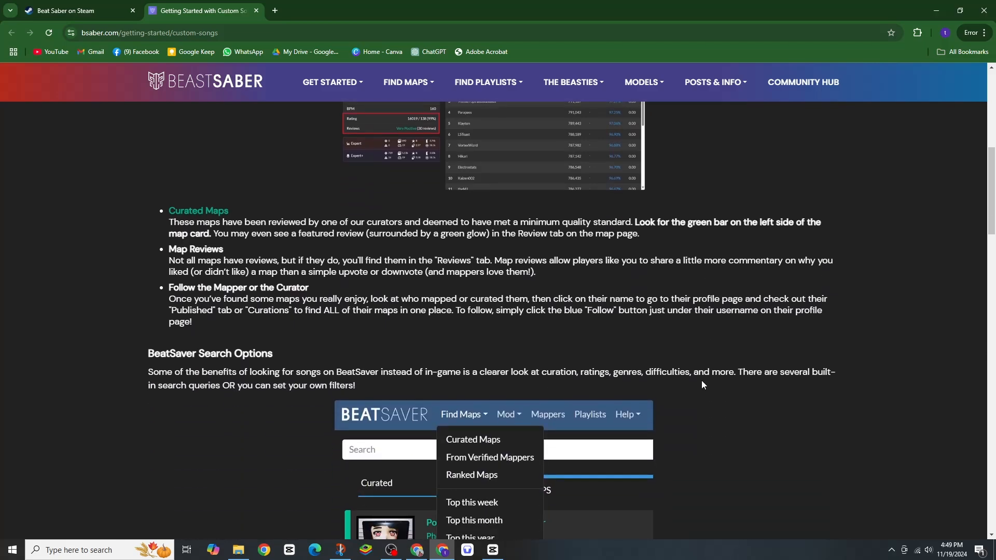
scroll("down", 3)
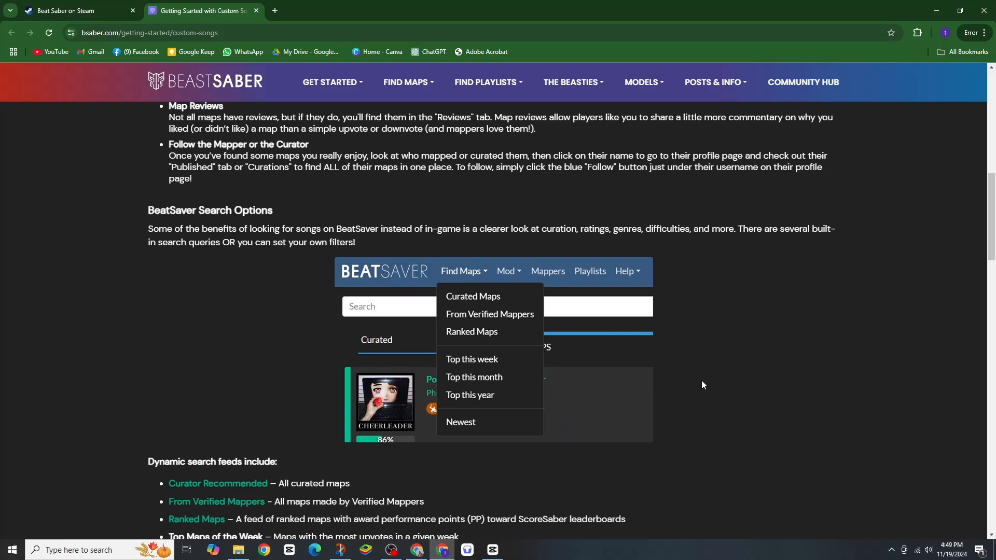
scroll("down", 3)
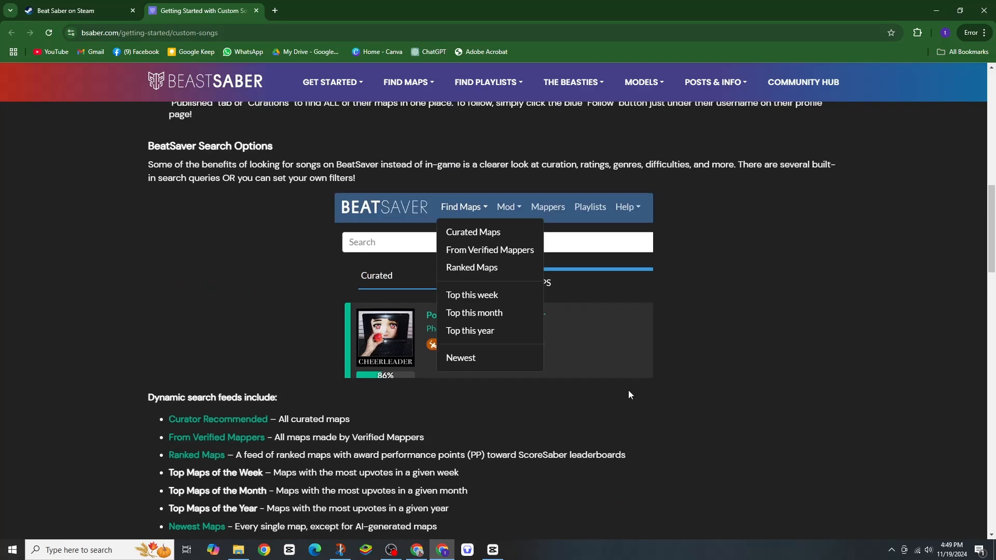
mouse_move(350, 363)
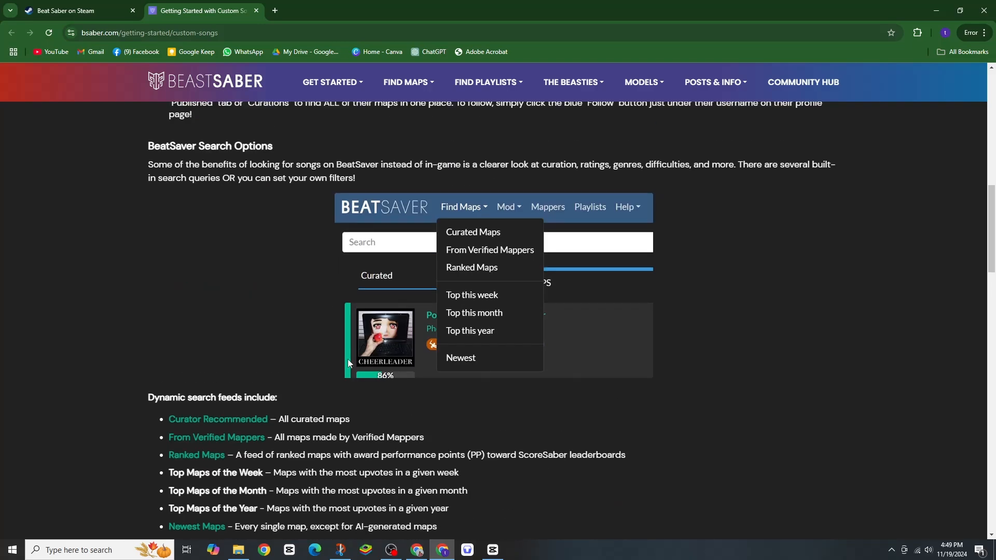
scroll("down", 3)
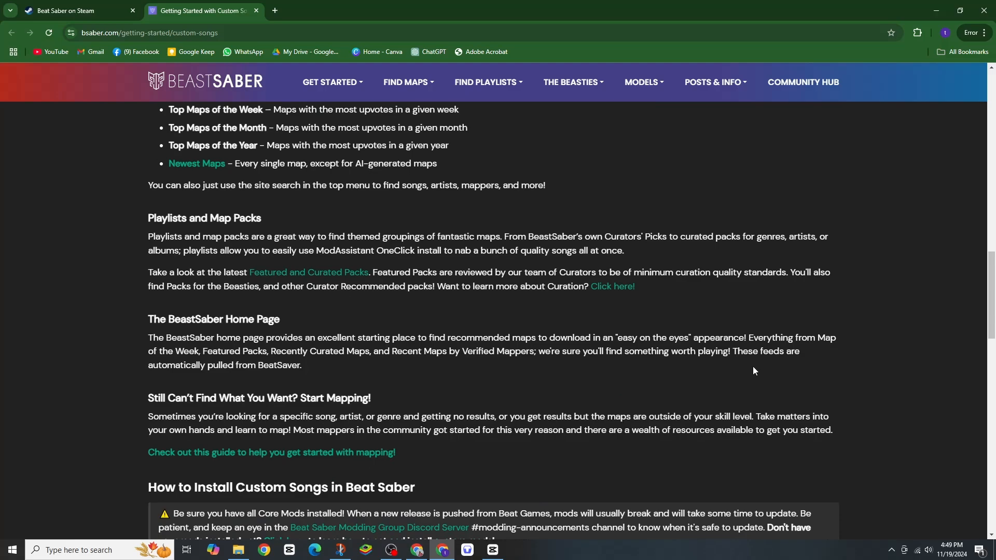
mouse_move(730, 351)
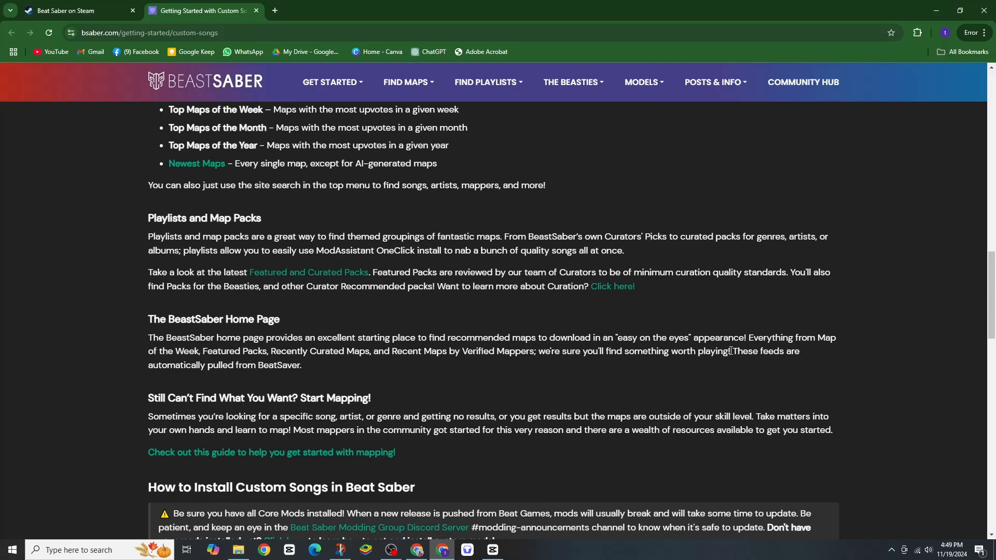
mouse_move(506, 86)
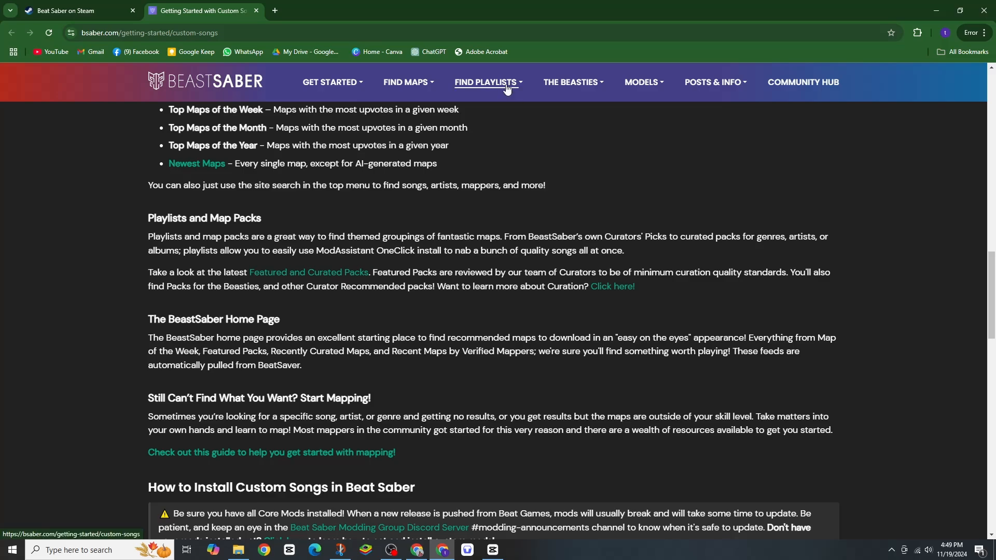
scroll("down", 3)
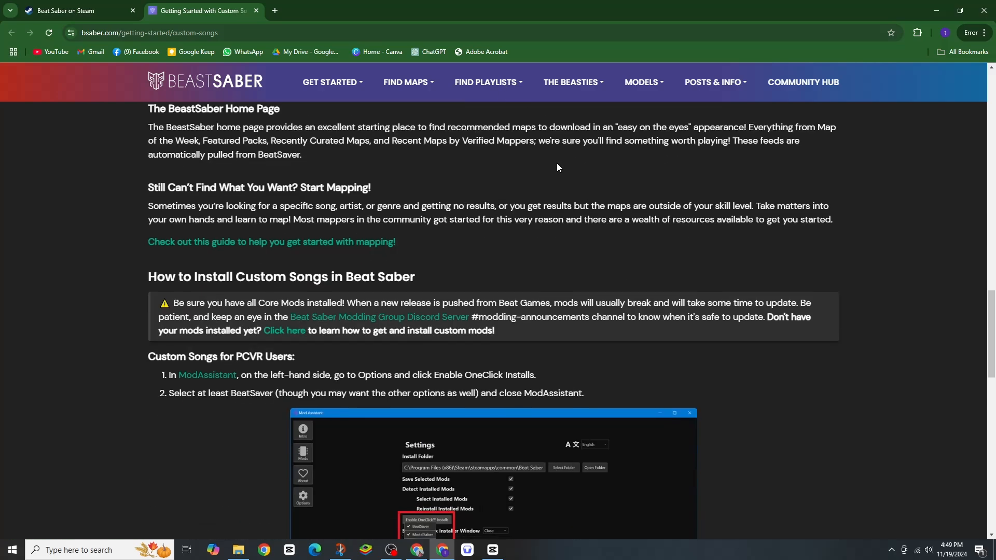
scroll("down", 3)
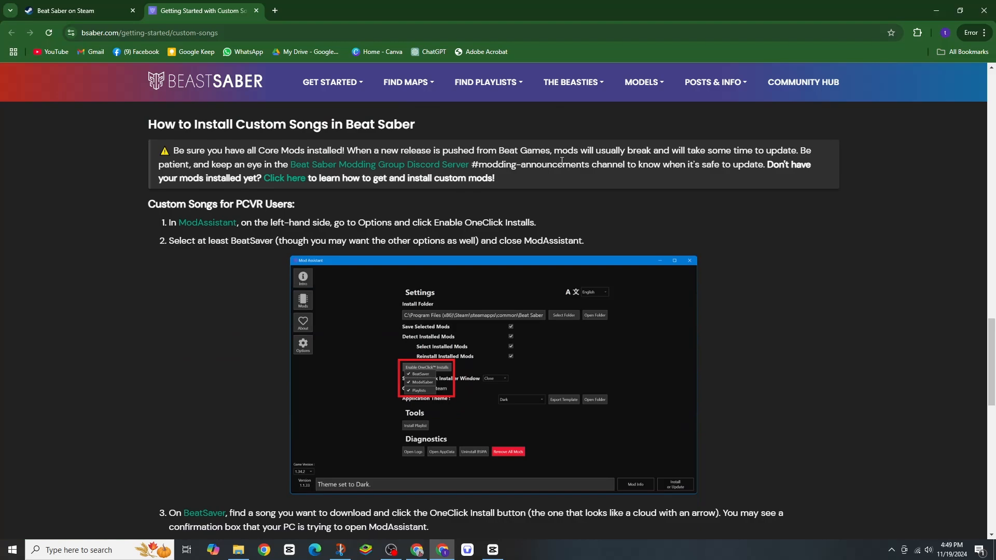
mouse_move(568, 161)
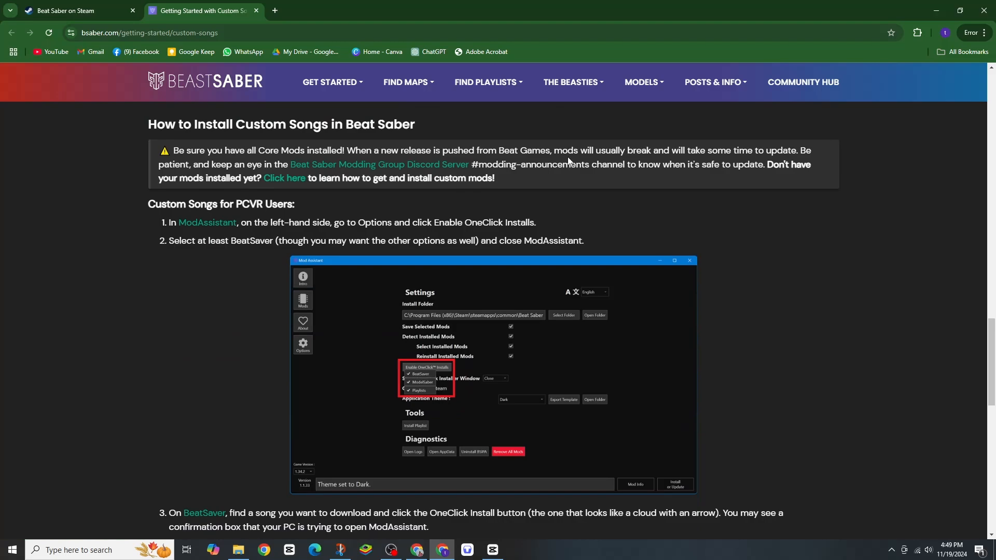
mouse_move(373, 140)
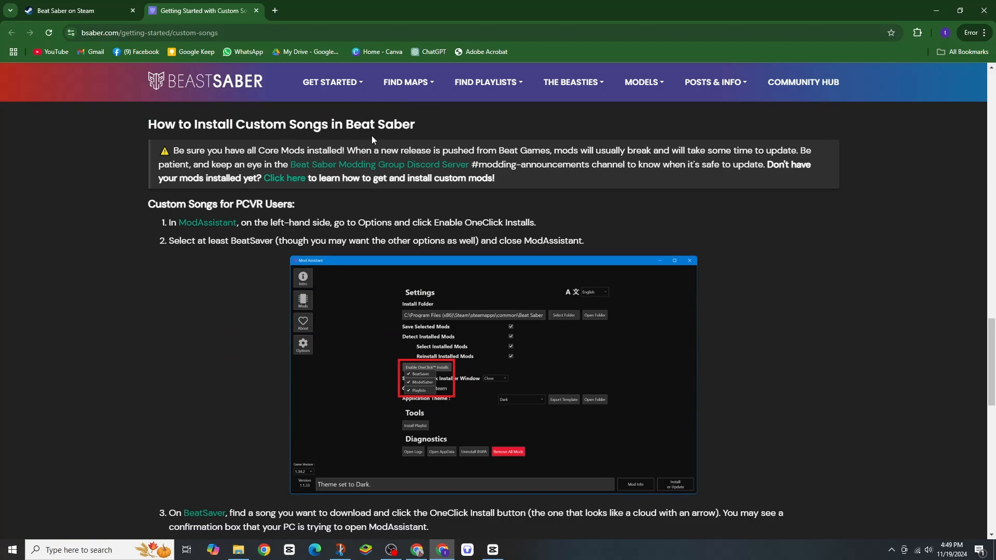
scroll("down", 3)
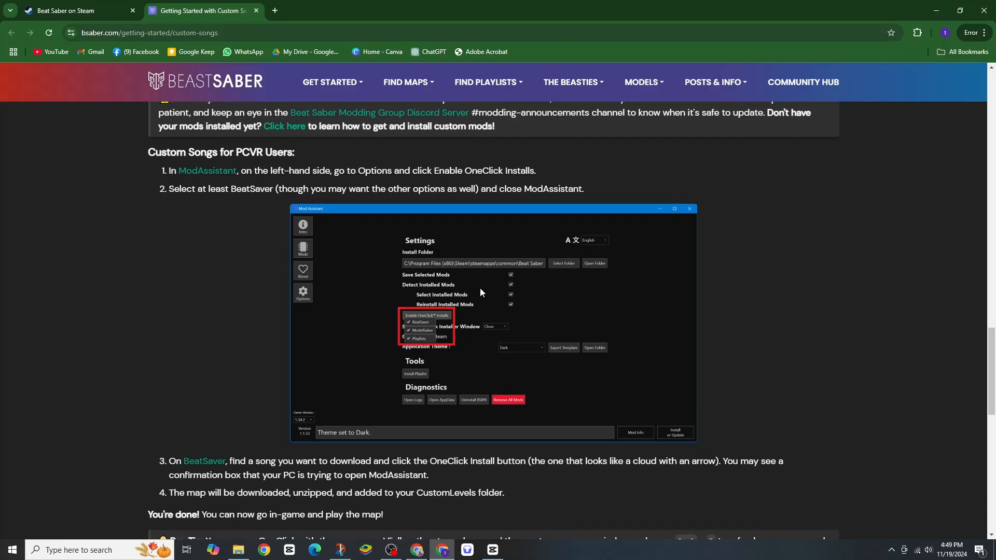
scroll("down", 3)
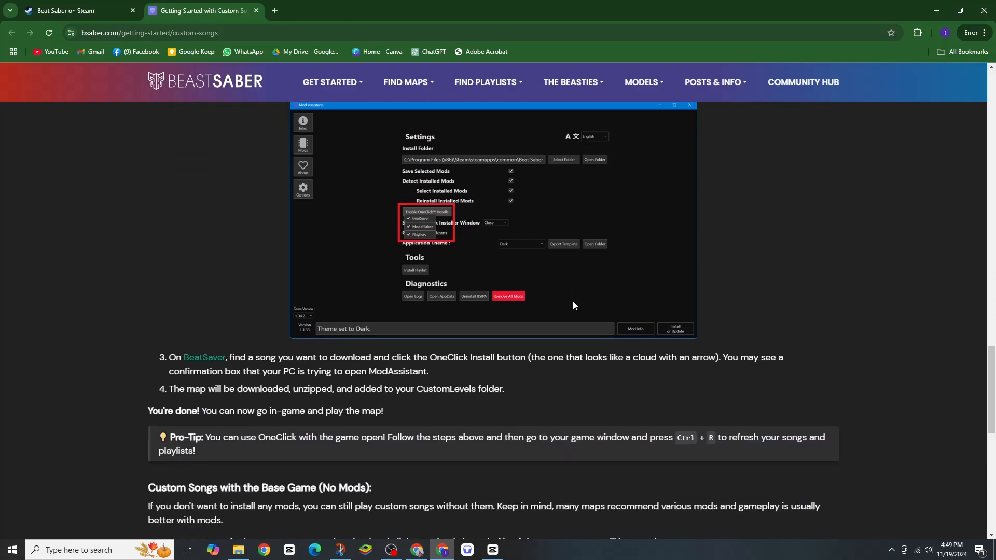
scroll("down", 3)
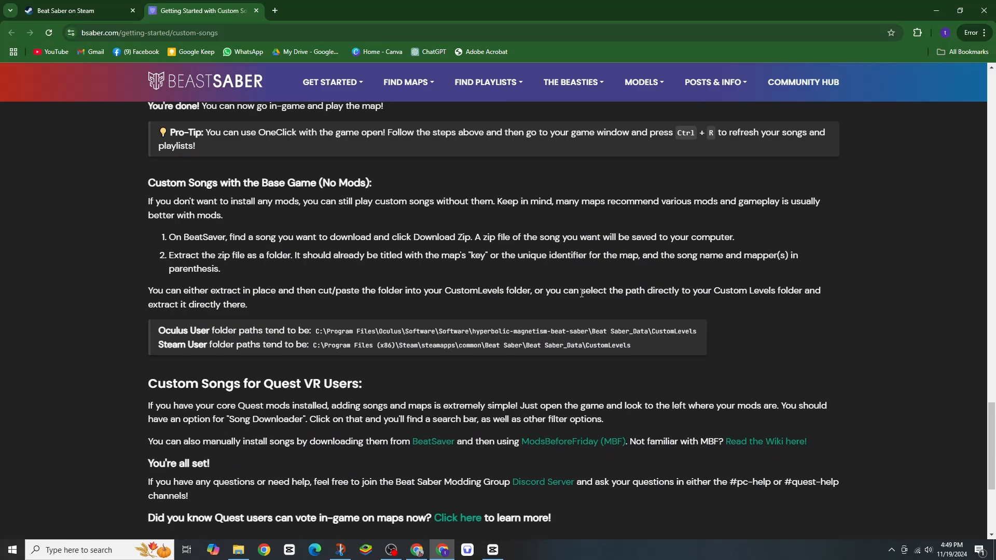
scroll("down", 3)
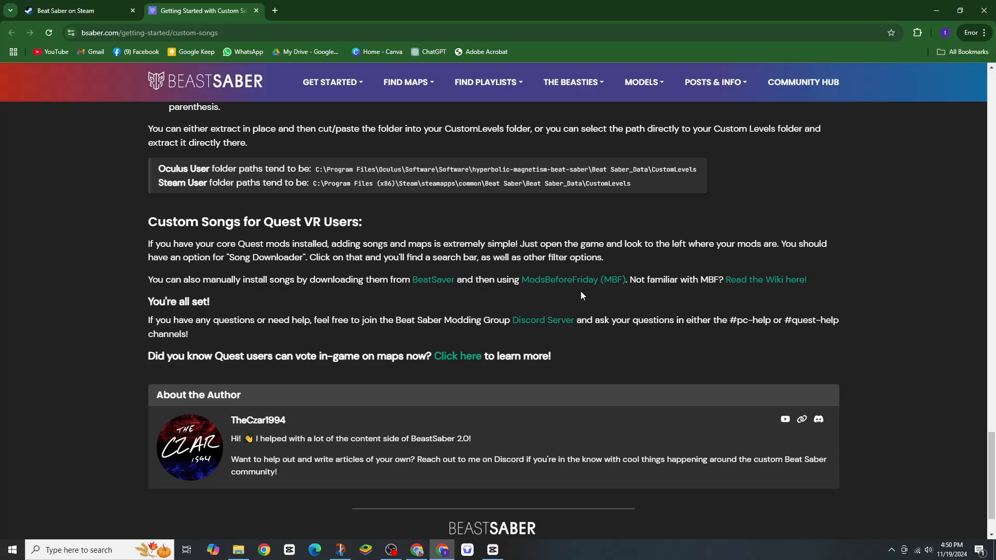
mouse_move(693, 280)
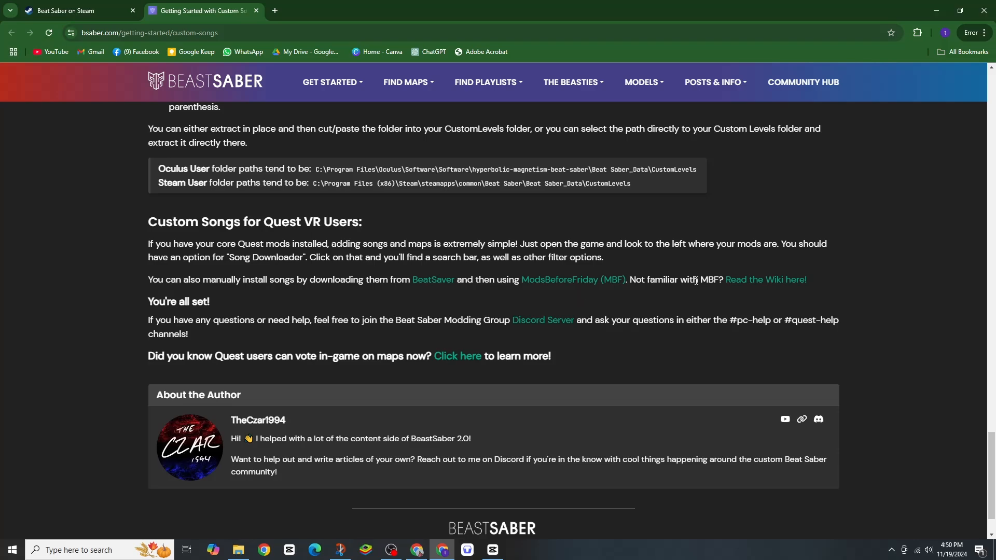
scroll("up", 3)
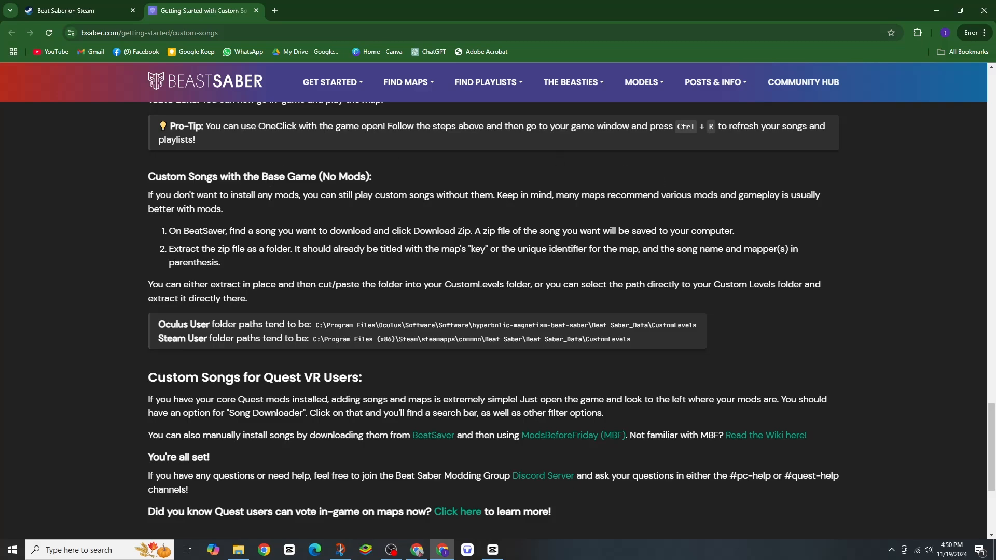
mouse_move(423, 197)
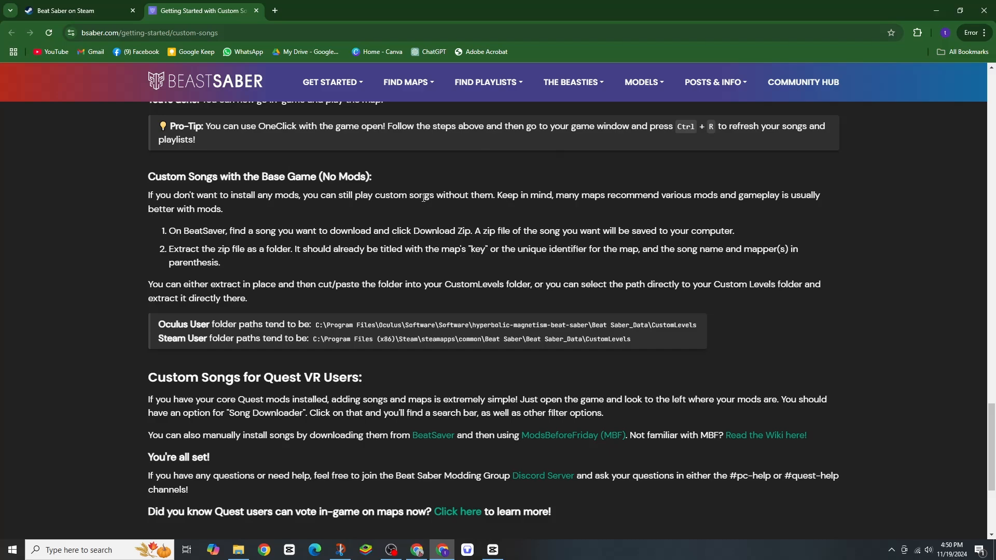
left_click(406, 82)
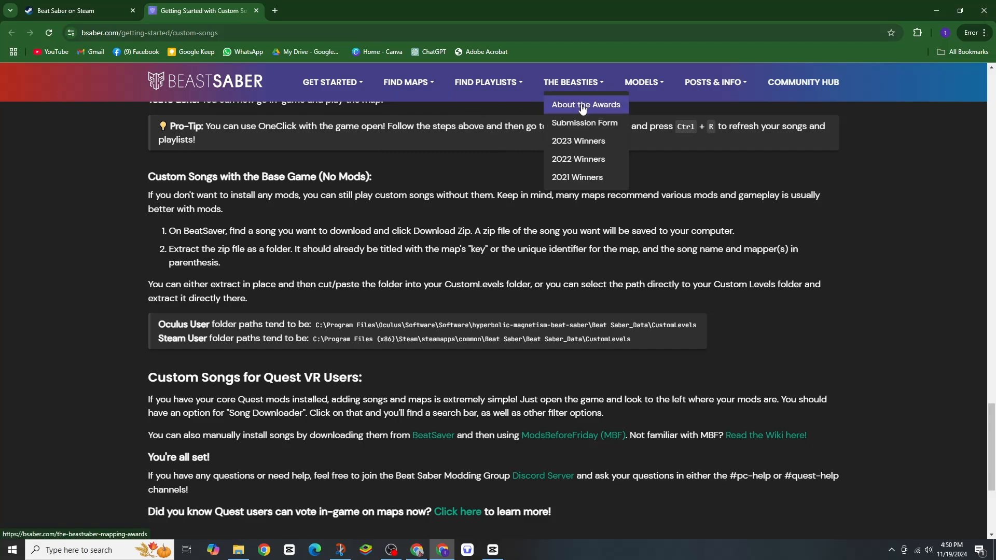
left_click(329, 82)
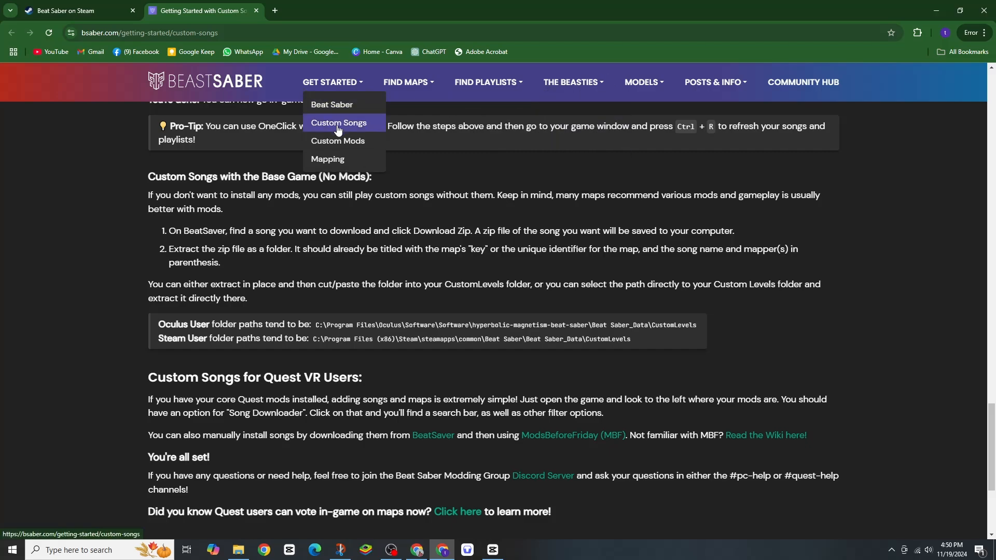